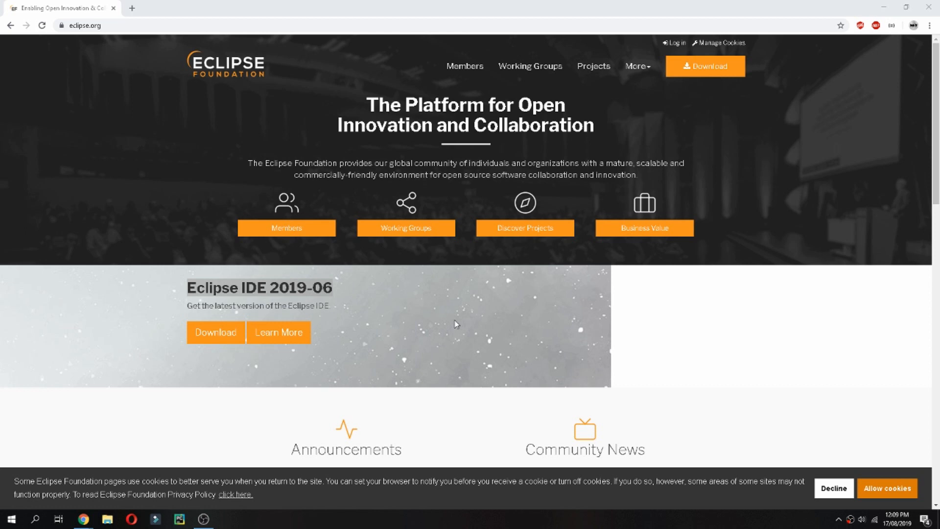
pyautogui.moveTo(446, 330)
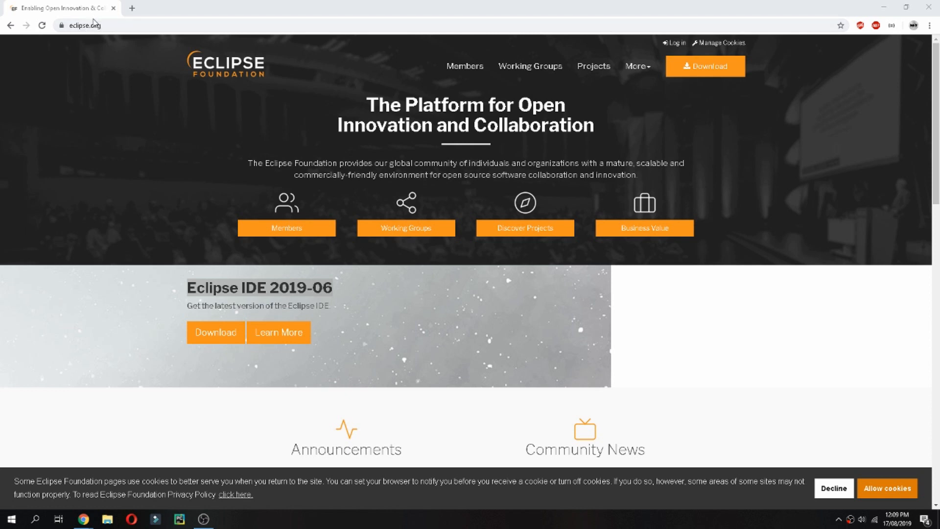
# From eclipse.org, go to the Eclipse IDE 2019-06 download page
pyautogui.click(88, 25)
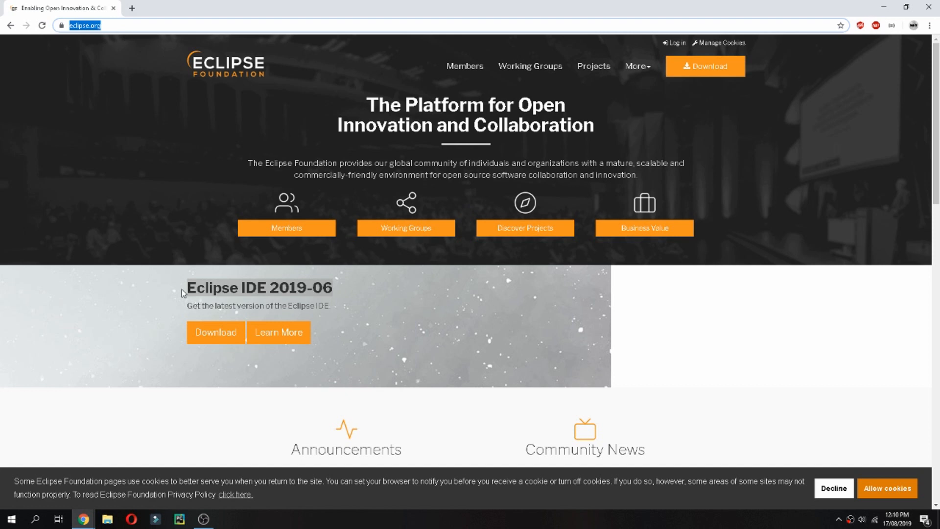
pyautogui.moveTo(225, 336)
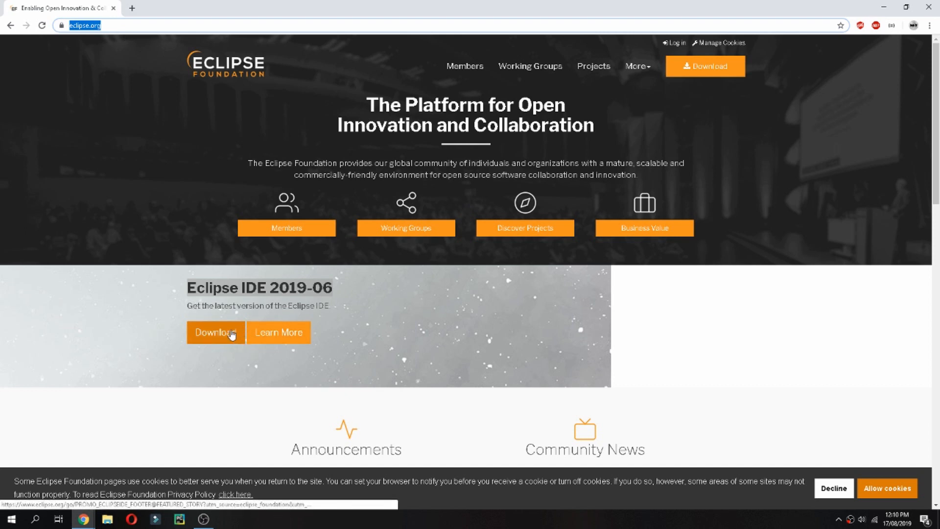
pyautogui.click(216, 333)
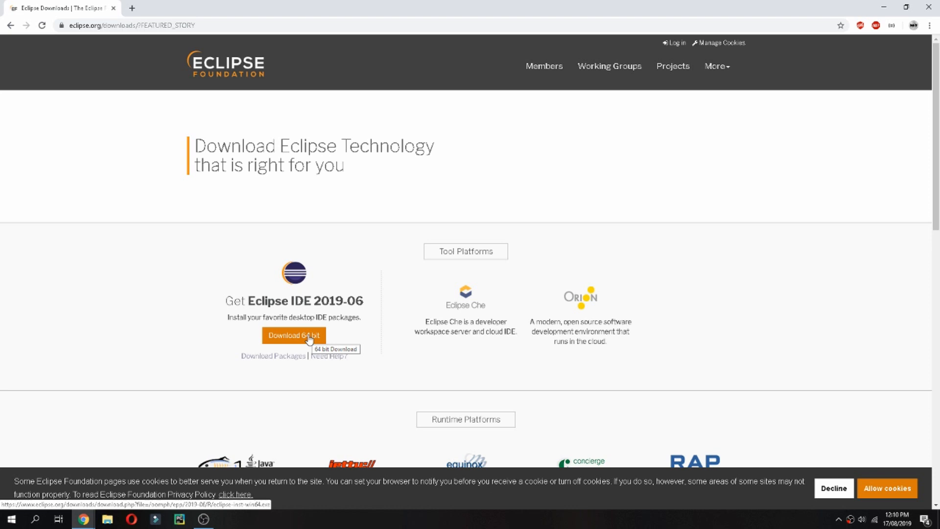
# Request the 64-bit installer and start downloading eclipse-inst-win64.exe from the suggested mirror
pyautogui.click(294, 335)
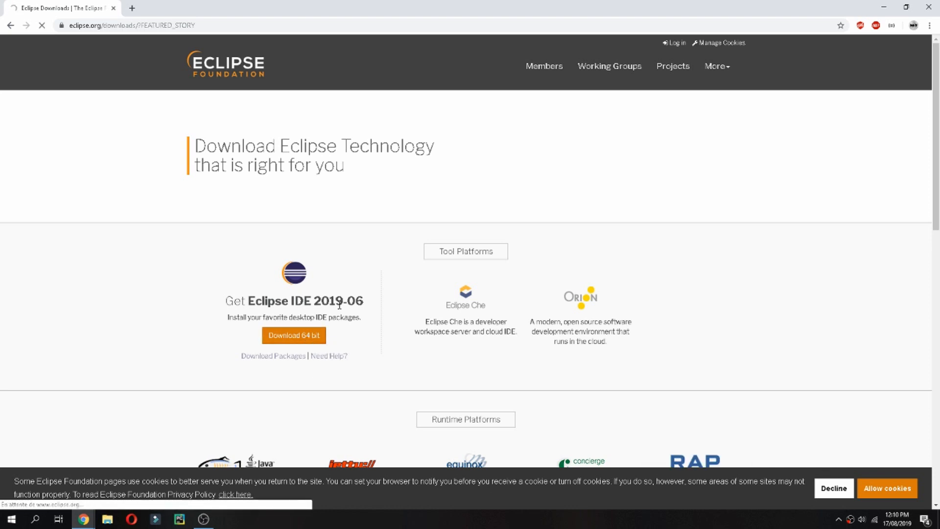
pyautogui.click(294, 335)
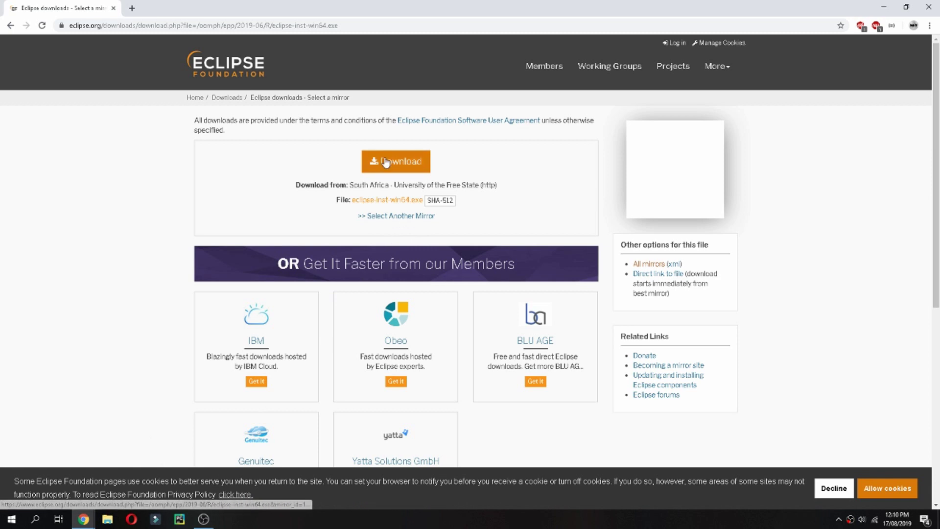
pyautogui.click(395, 161)
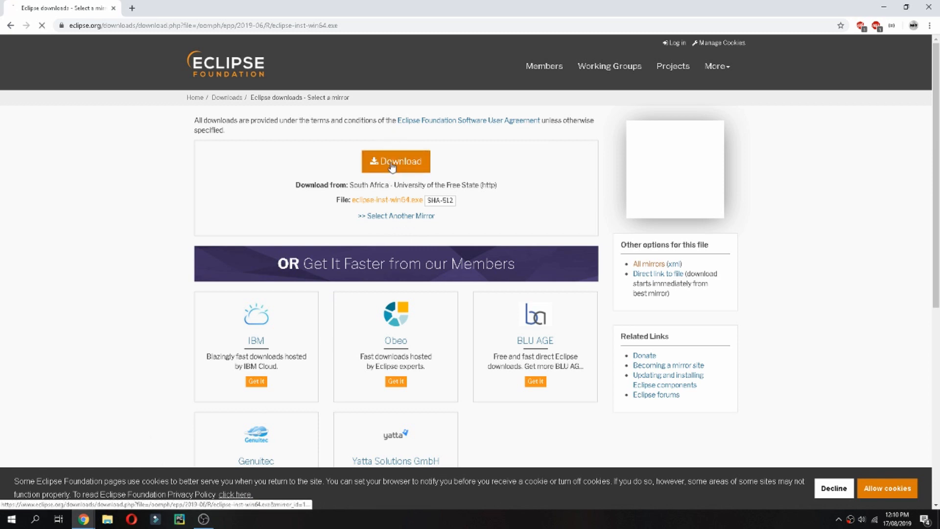
pyautogui.click(396, 160)
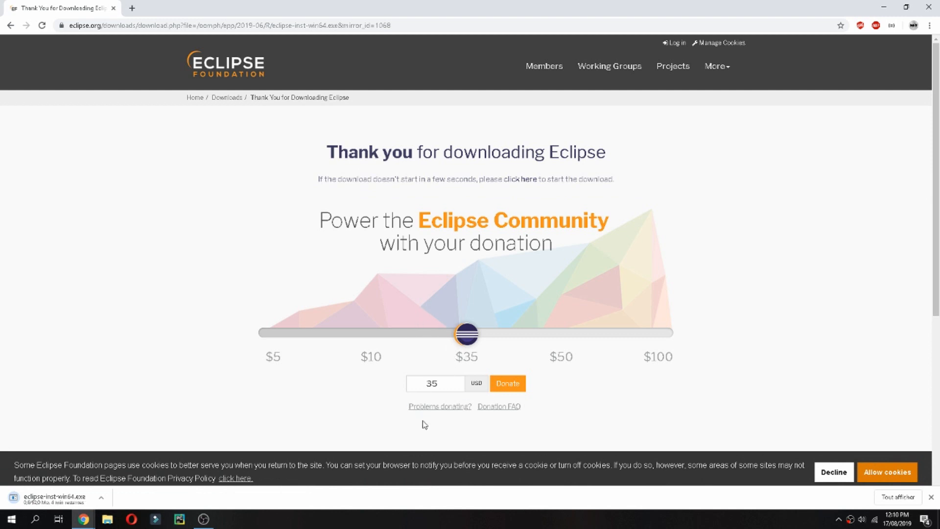
pyautogui.moveTo(546, 269)
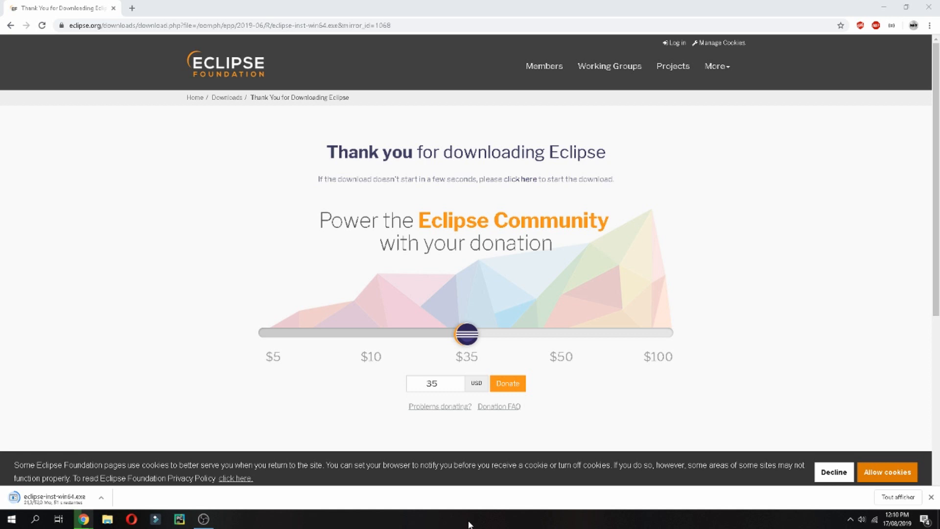
# Wait on the thank-you page while eclipse-inst-win64.exe downloads
pyautogui.click(435, 384)
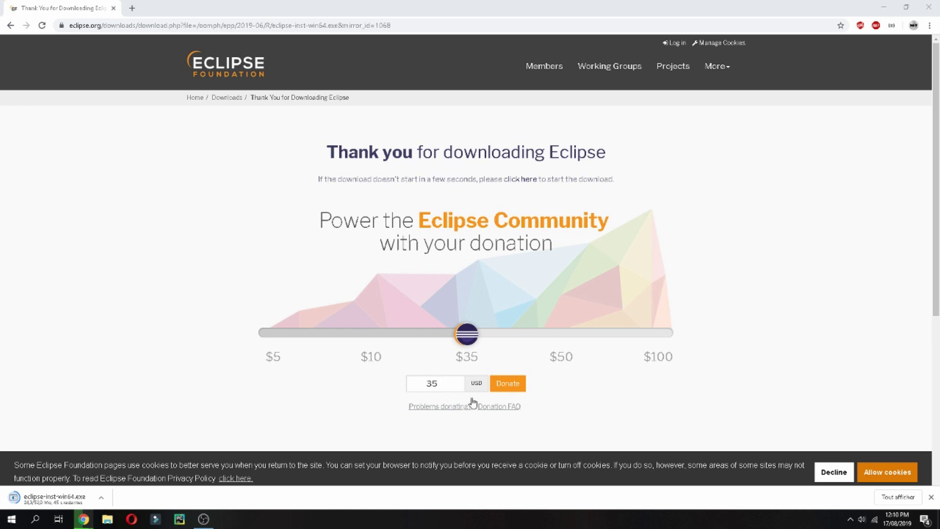
pyautogui.moveTo(334, 525)
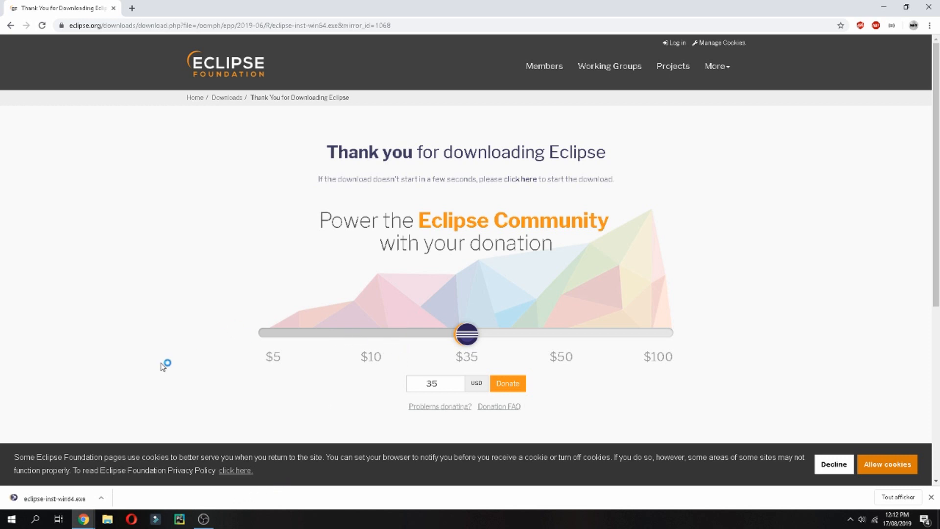
pyautogui.moveTo(290, 345)
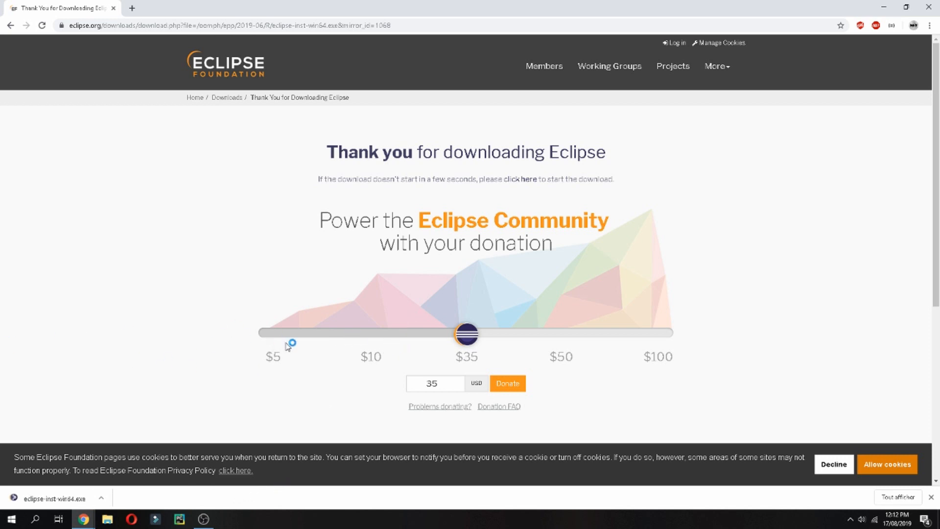
pyautogui.moveTo(253, 517)
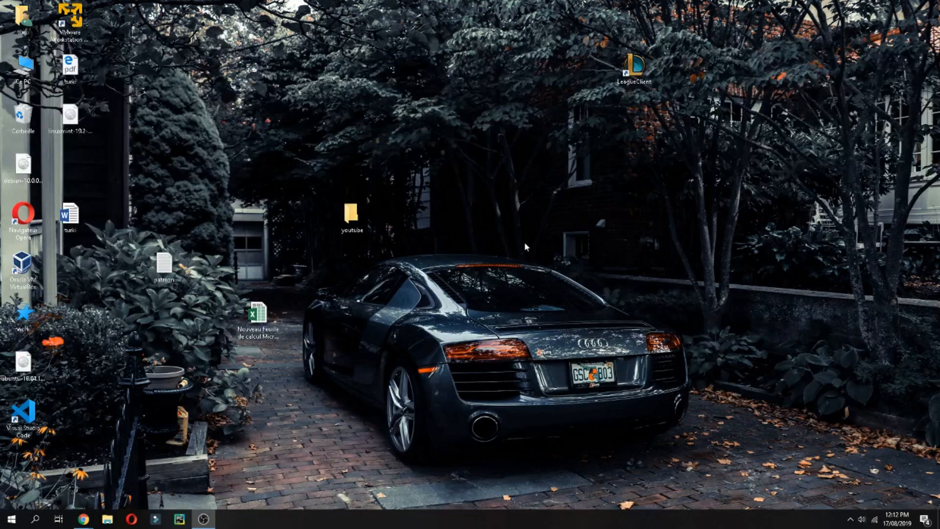
pyautogui.moveTo(71, 519)
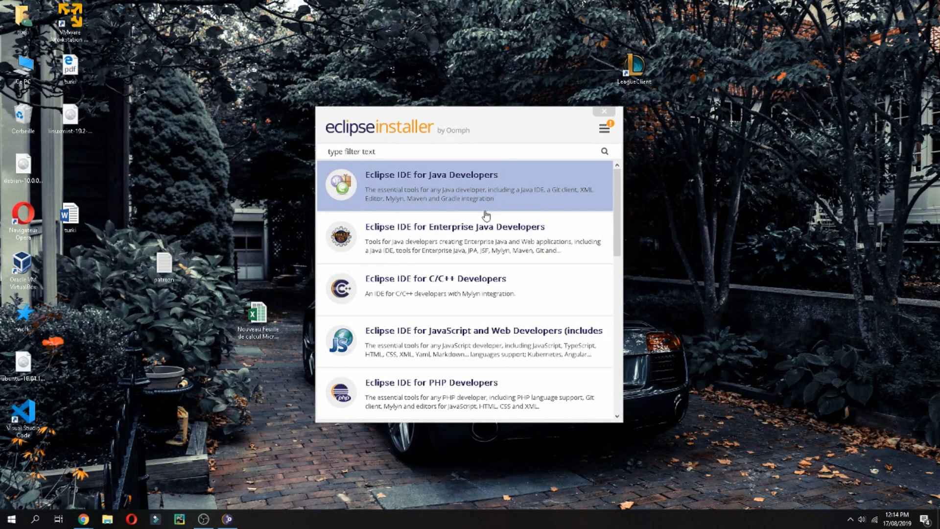
pyautogui.moveTo(482, 200)
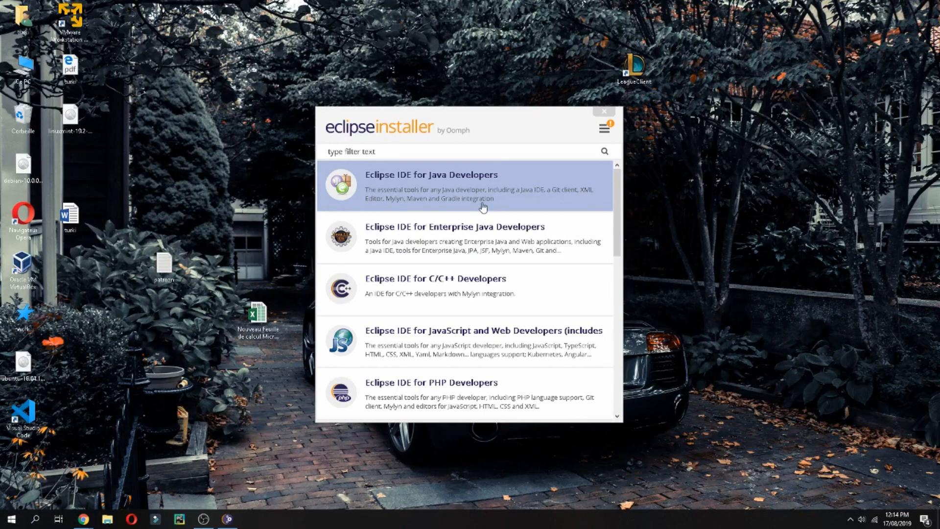
pyautogui.moveTo(451, 184)
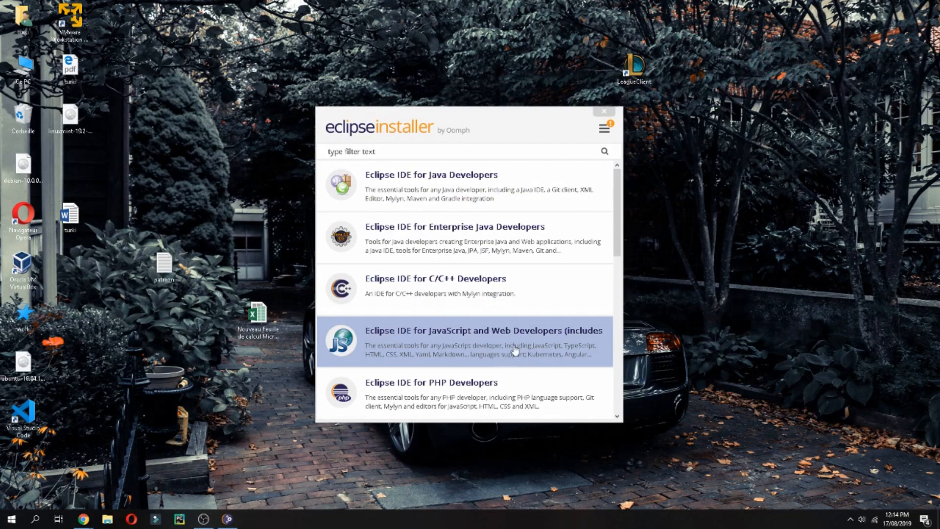
pyautogui.moveTo(528, 316)
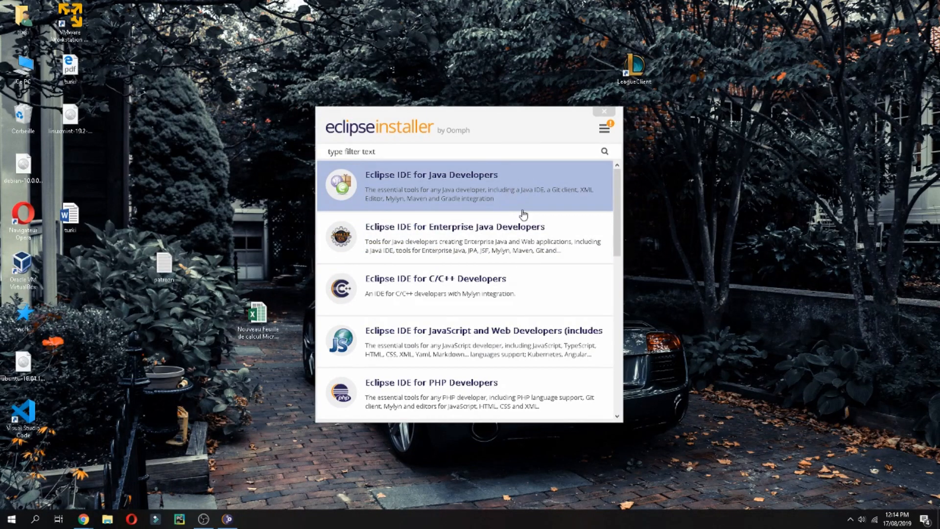
pyautogui.moveTo(488, 190)
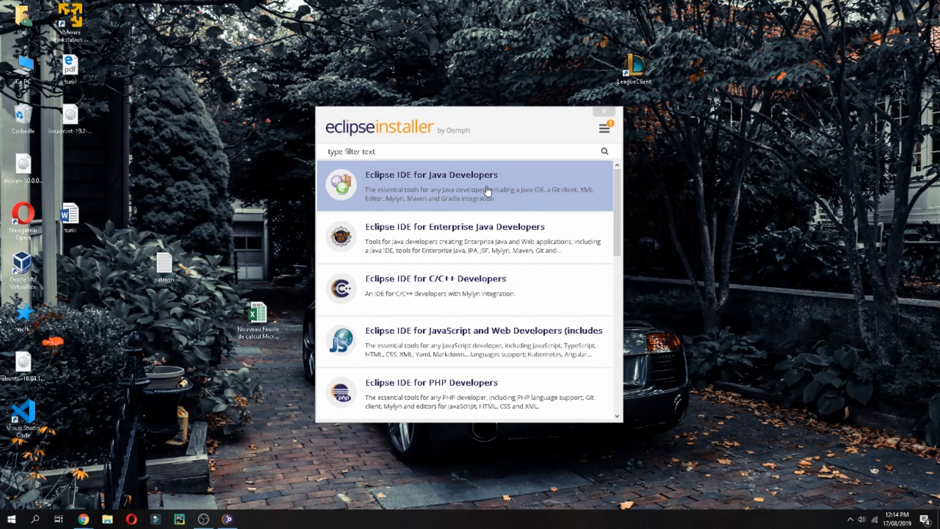
pyautogui.moveTo(484, 184)
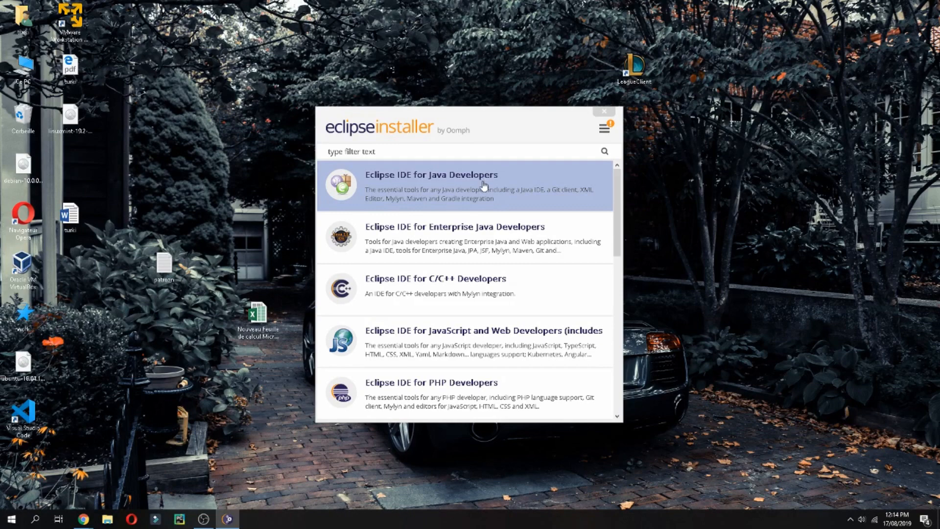
# Install Eclipse IDE for Java Developers with default folder and shortcuts, accepting the user agreement
pyautogui.click(429, 174)
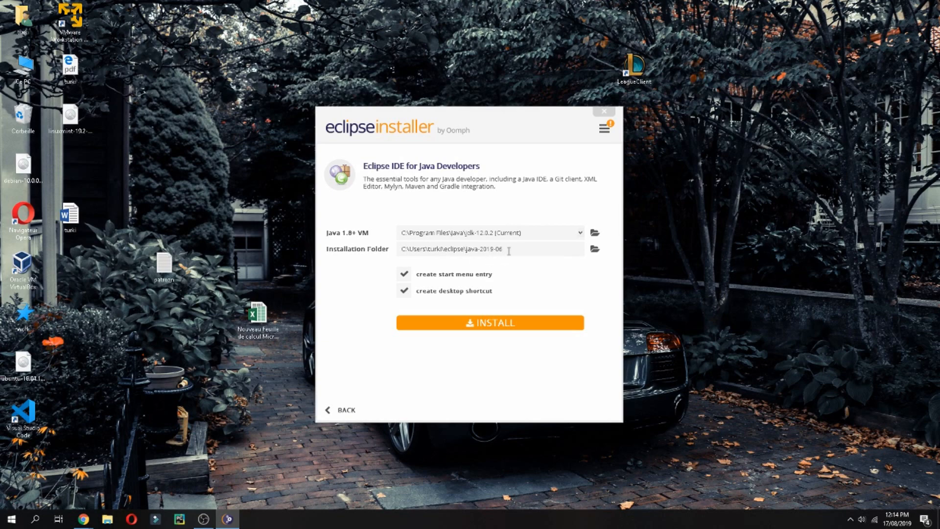
pyautogui.click(404, 290)
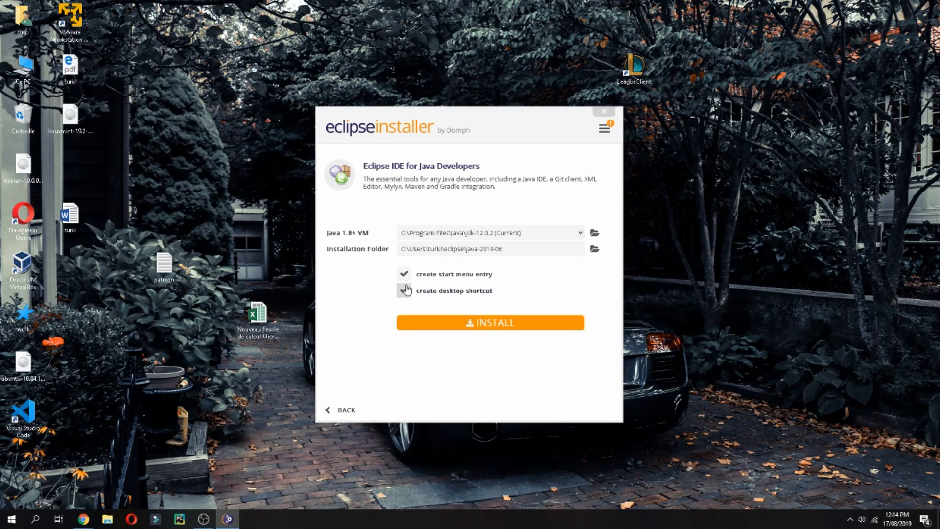
pyautogui.click(490, 323)
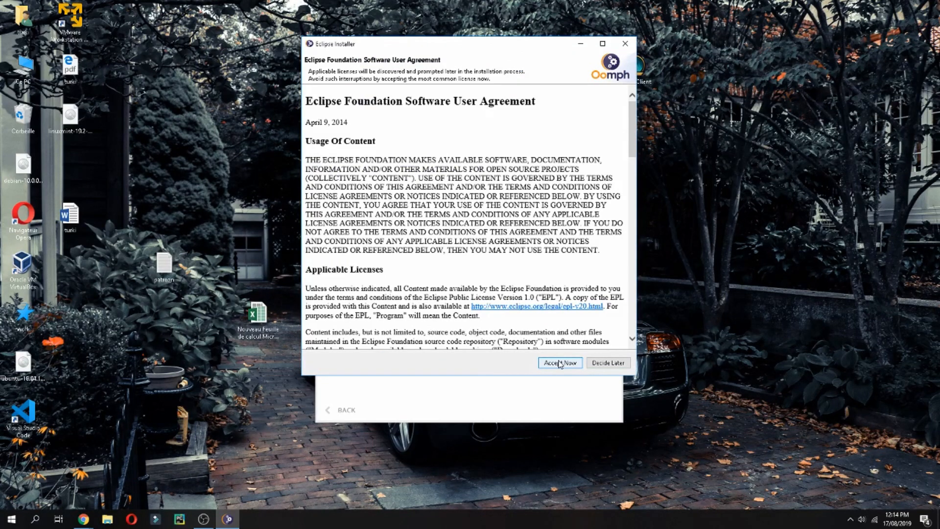
pyautogui.click(560, 362)
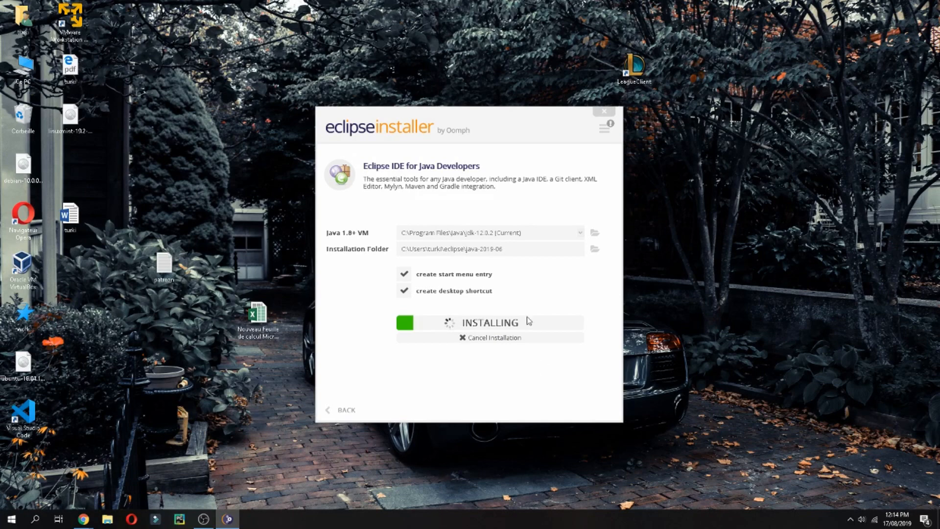
pyautogui.moveTo(458, 518)
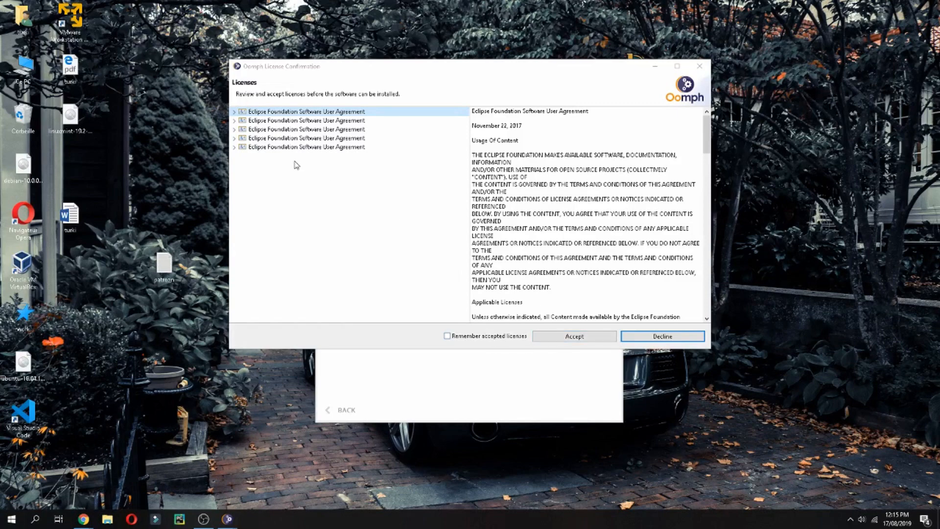
# Accept and remember the required licenses, then trust all listed Eclipse certificates
pyautogui.click(447, 336)
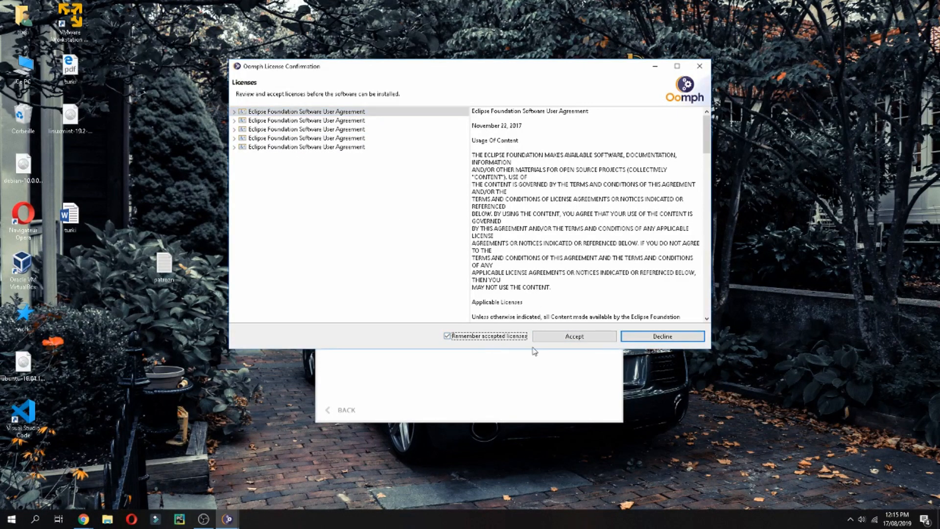
pyautogui.click(574, 336)
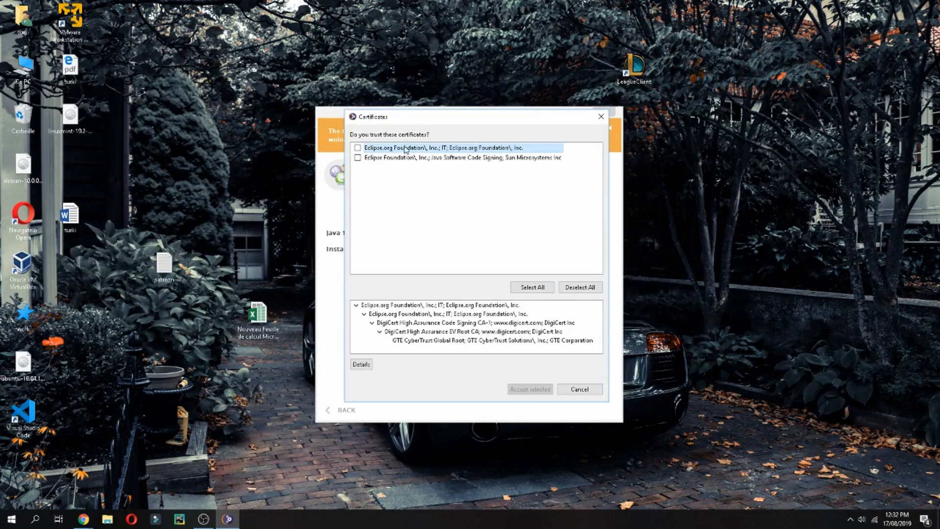
pyautogui.click(533, 287)
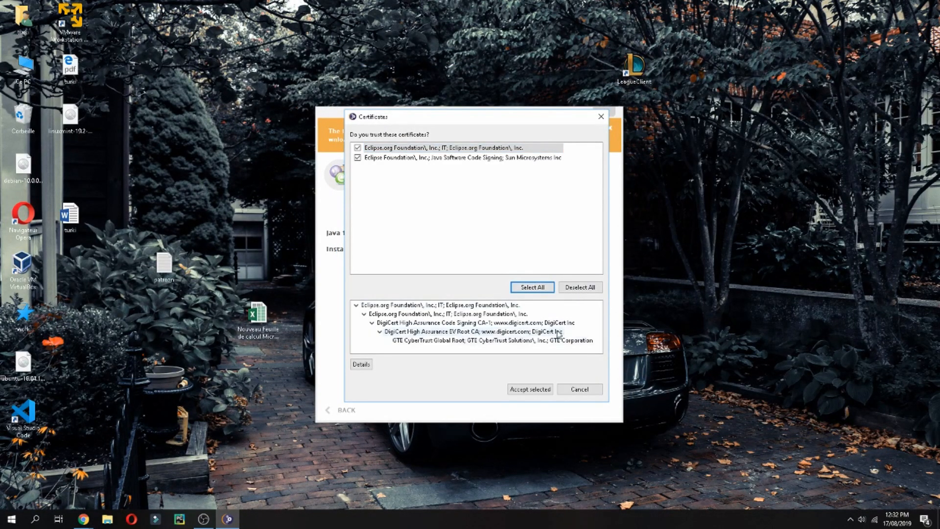
pyautogui.click(530, 389)
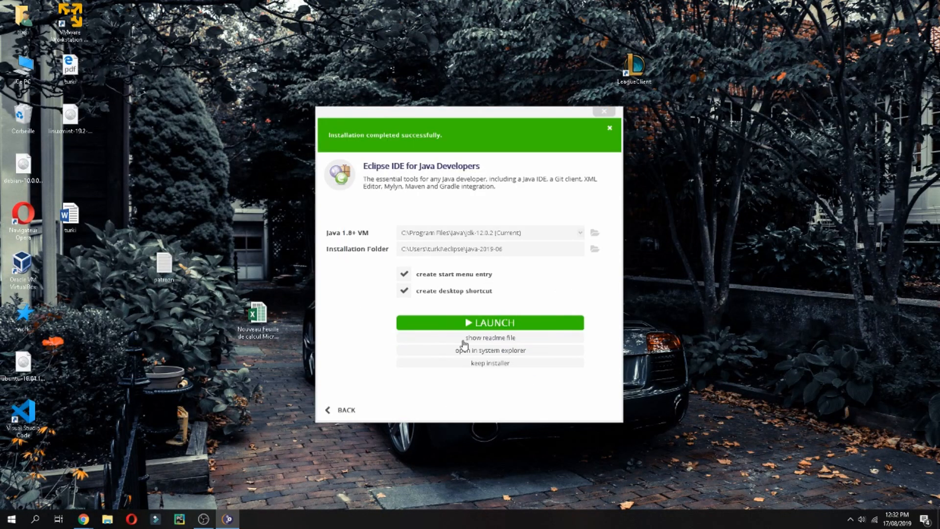
pyautogui.moveTo(488, 324)
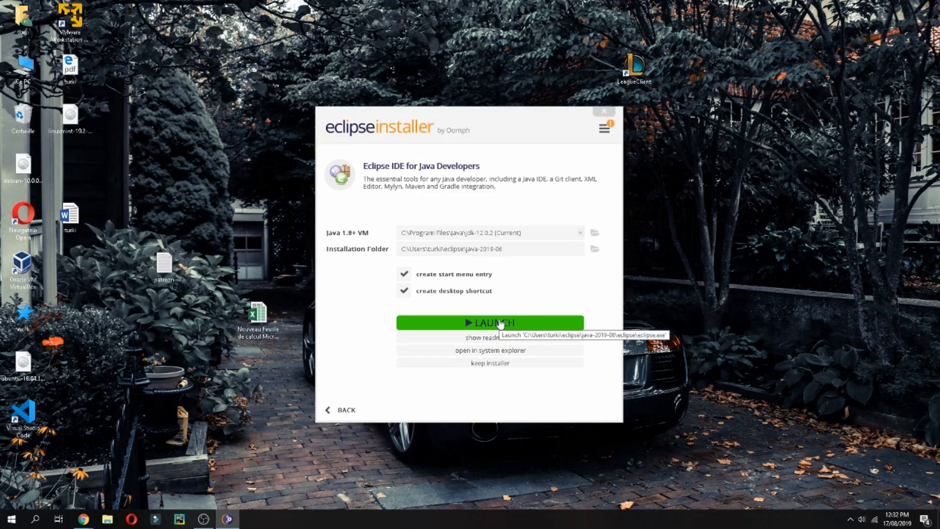
# Launch the newly installed Eclipse IDE from the installer
pyautogui.click(490, 323)
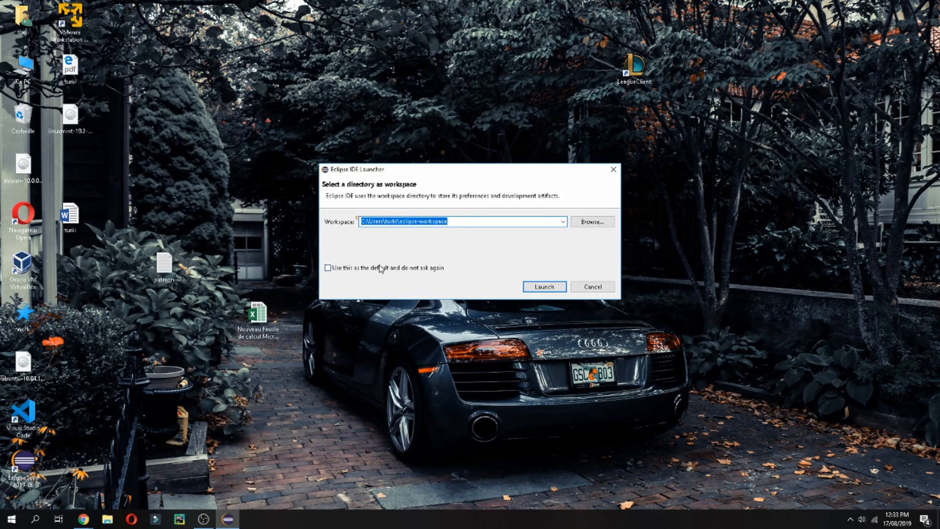
# Start Eclipse with the suggested workspace saved as default, never asking again
pyautogui.click(330, 267)
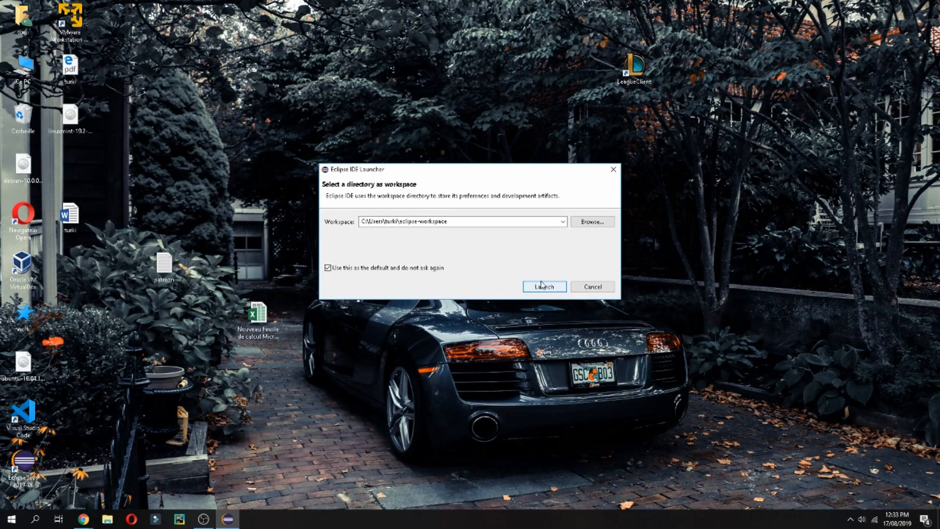
pyautogui.click(545, 286)
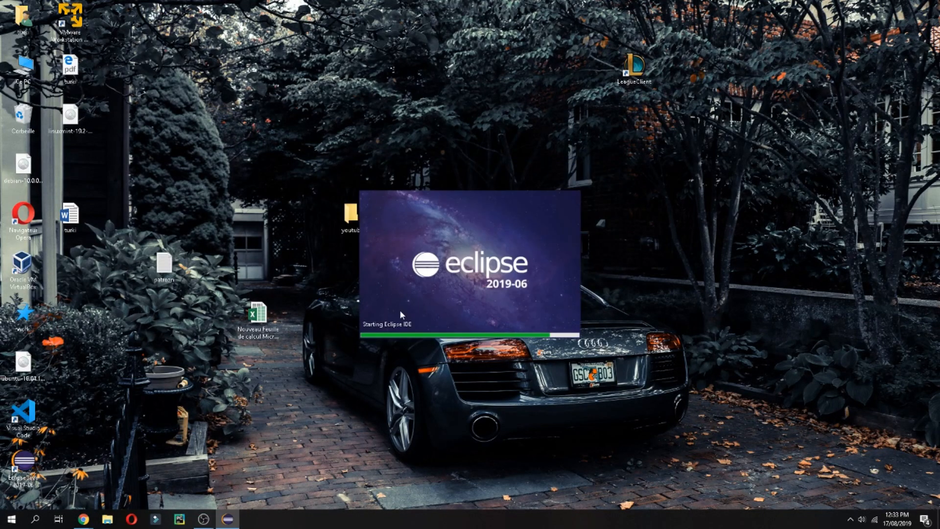
pyautogui.moveTo(355, 524)
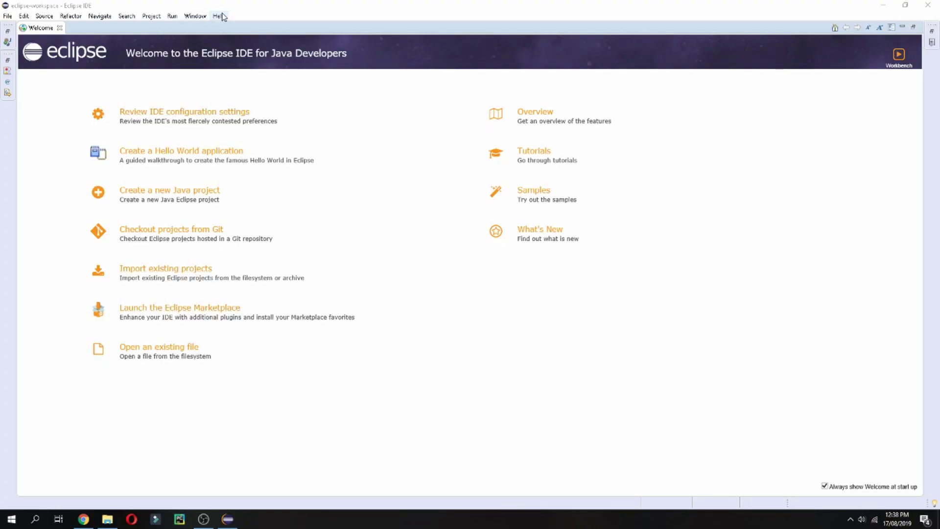
# Show the About Eclipse IDE dialog confirming version 2019-06 via the Help menu
pyautogui.click(217, 16)
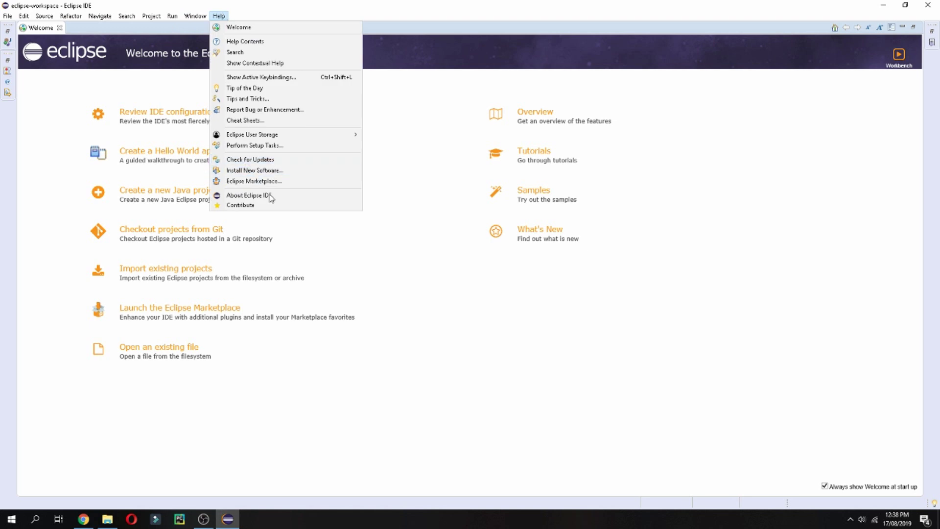
pyautogui.click(249, 196)
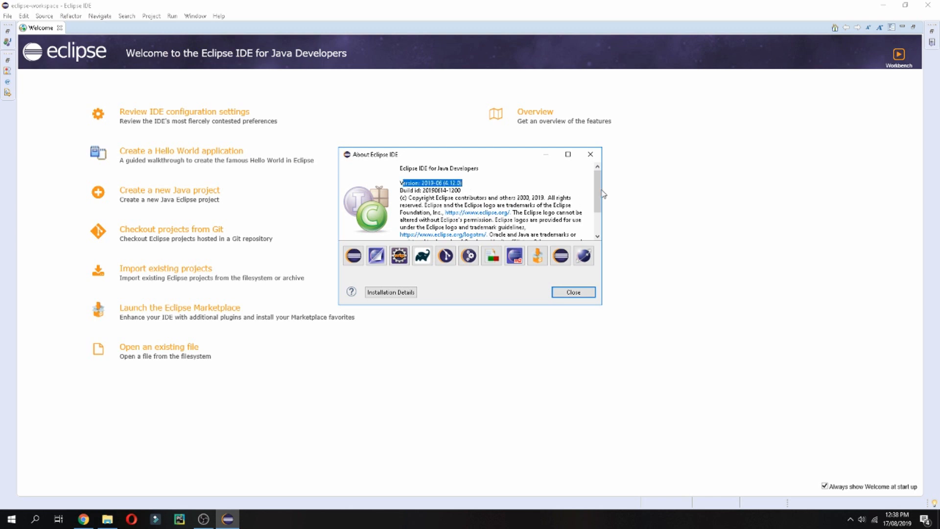
pyautogui.moveTo(286, 364)
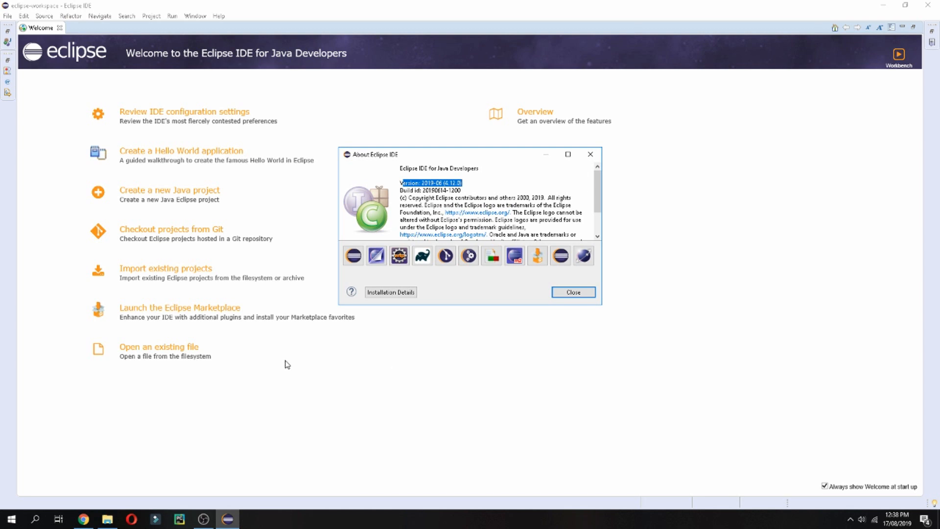
pyautogui.moveTo(366, 494)
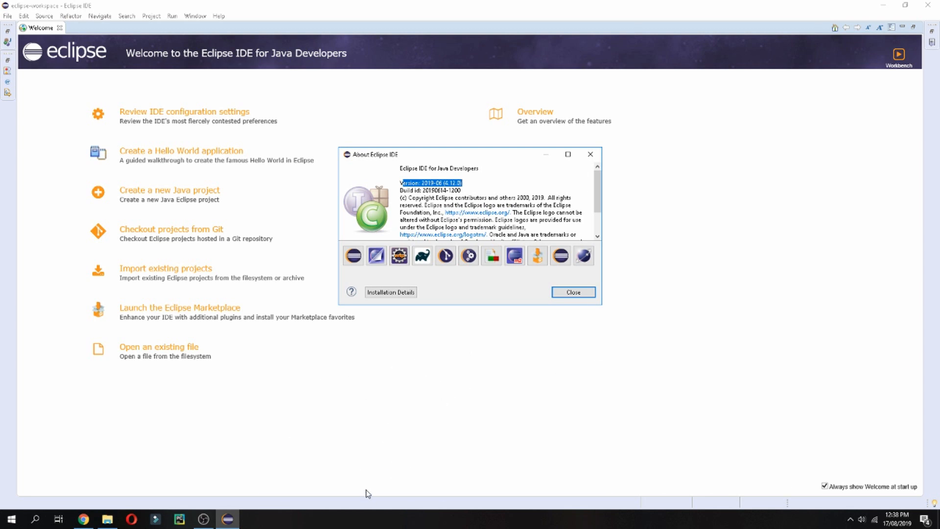